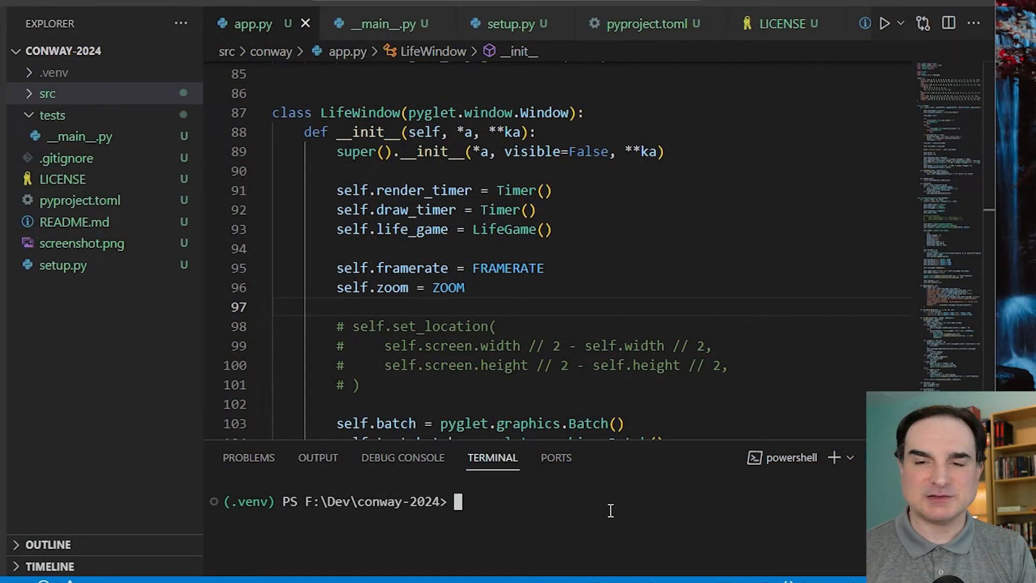
pyautogui.moveTo(560, 483)
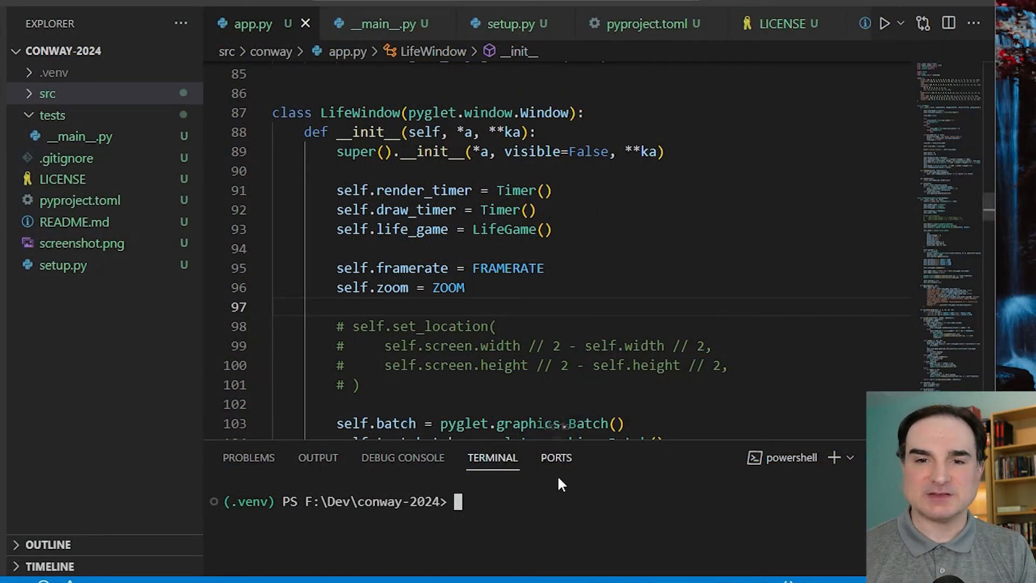
# Clear the terminal, run conwaylife, then close the Game of Life window.
pyautogui.write('cls')
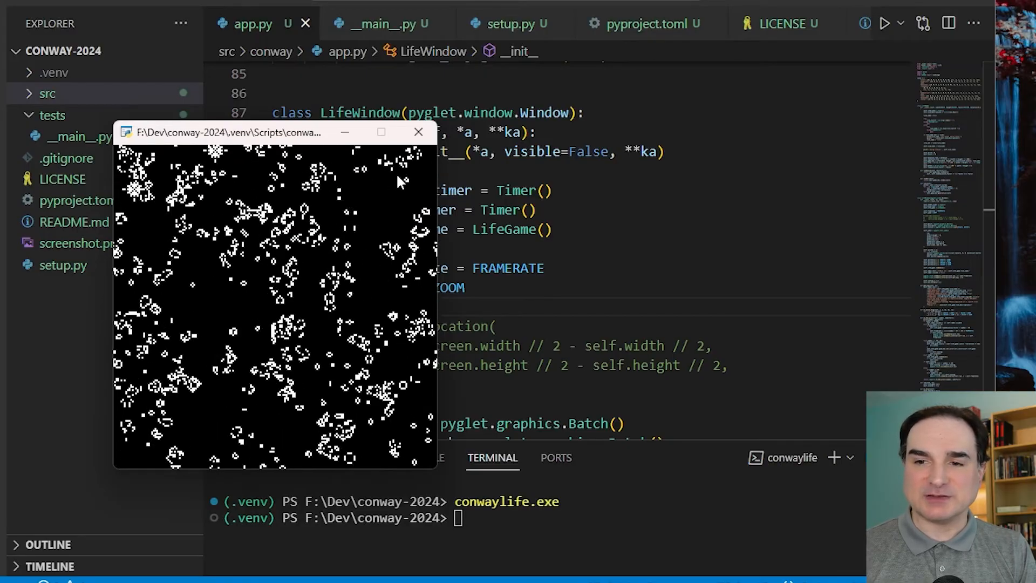
pyautogui.click(418, 132)
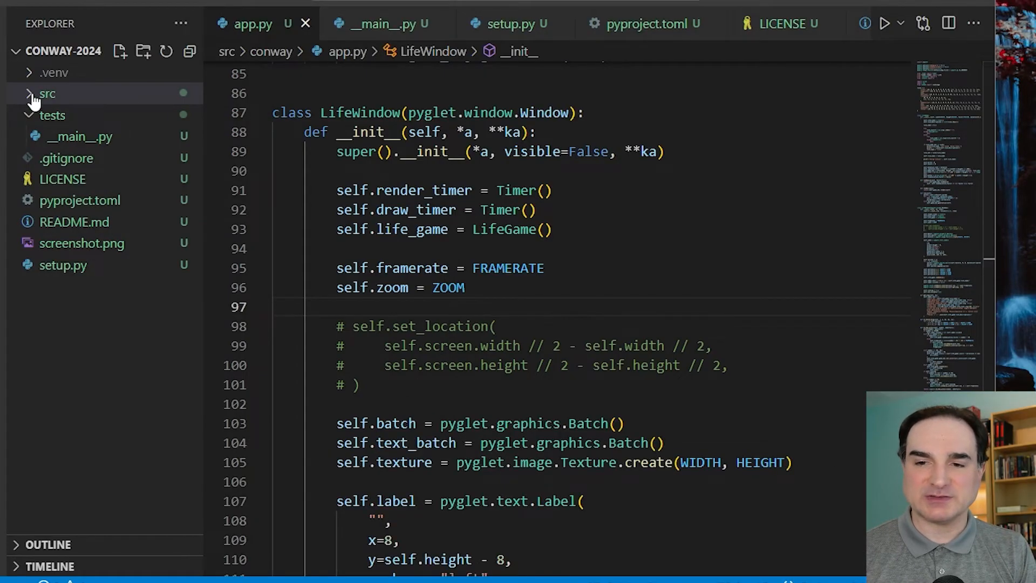
# Expand src, conway and render in the Explorer and open render.pyx.
pyautogui.click(47, 94)
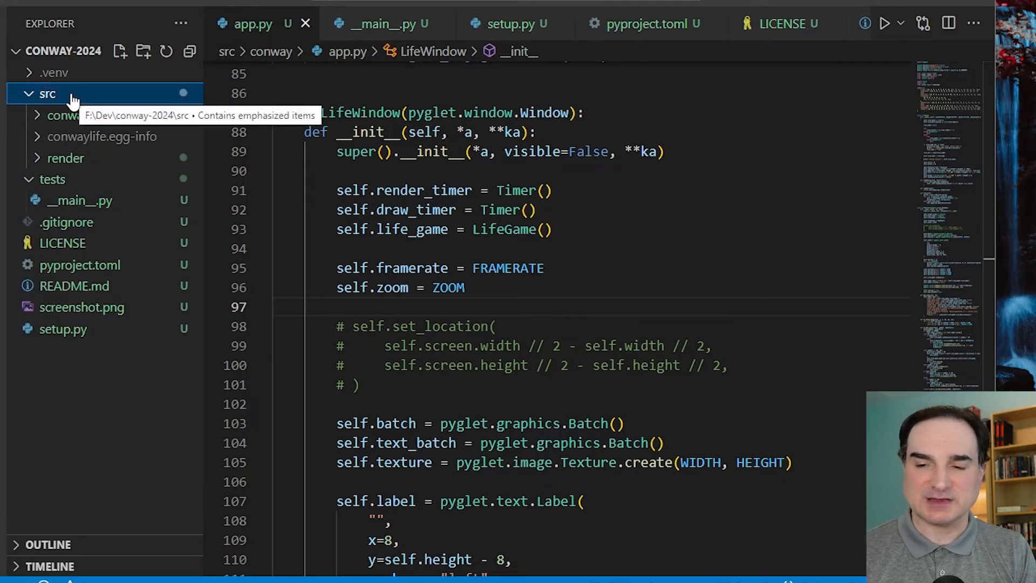
pyautogui.moveTo(68, 115)
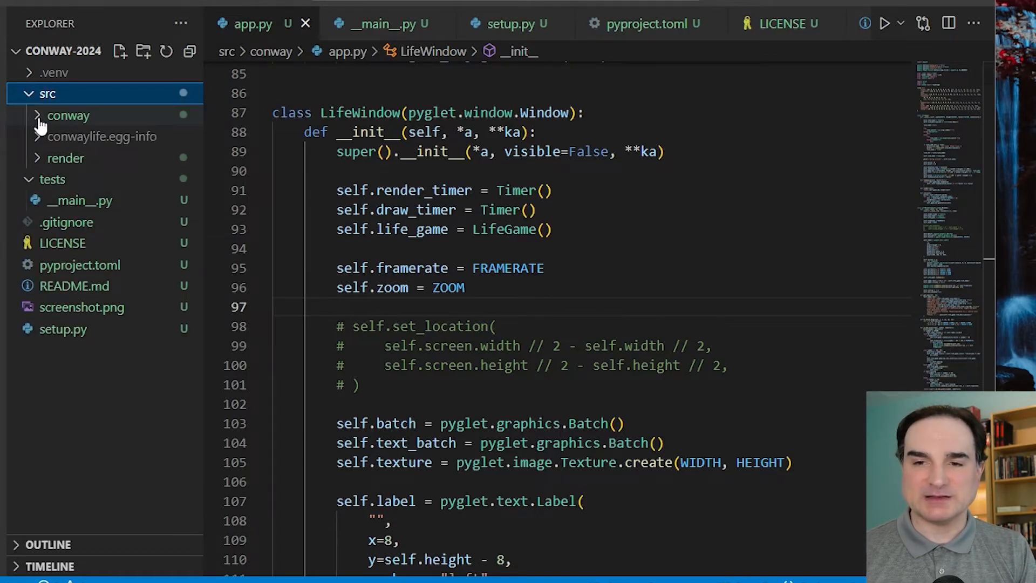
pyautogui.click(68, 114)
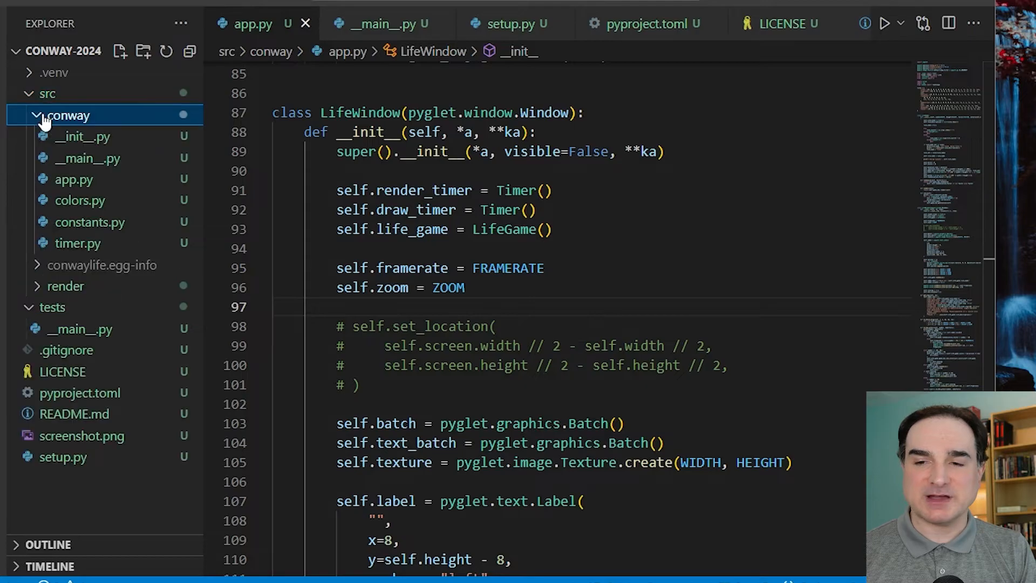
pyautogui.click(65, 285)
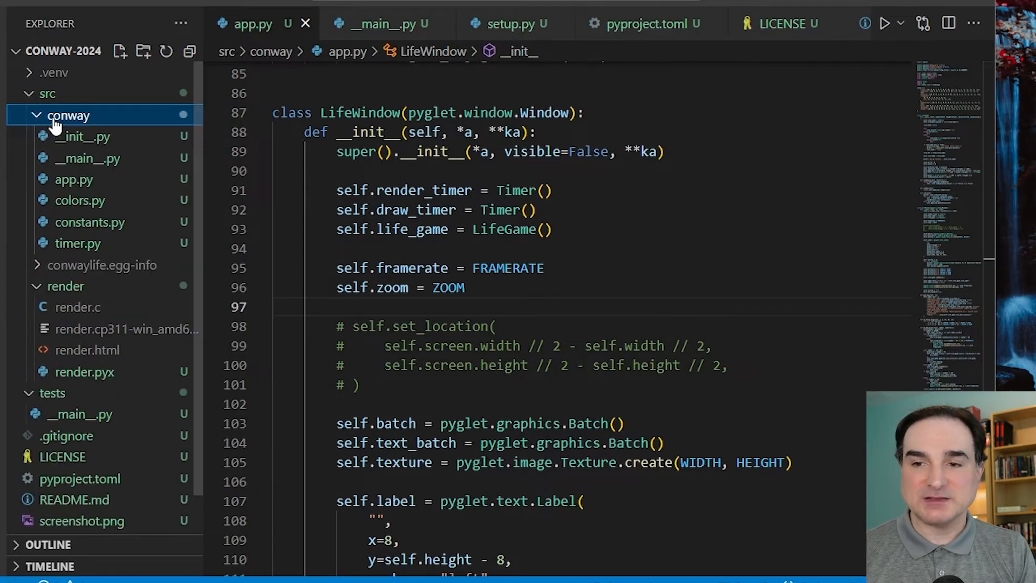
pyautogui.moveTo(100, 159)
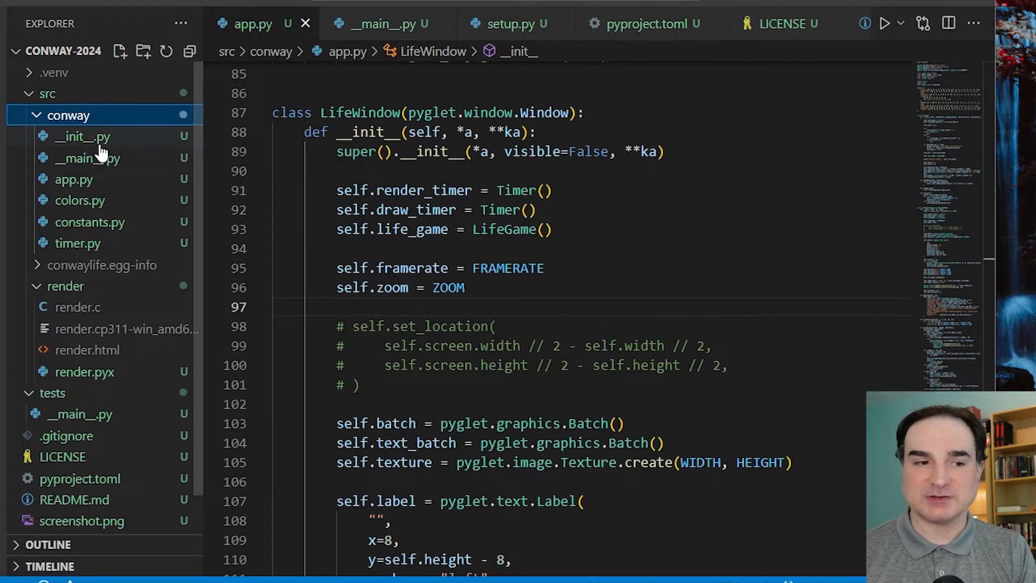
pyautogui.click(73, 179)
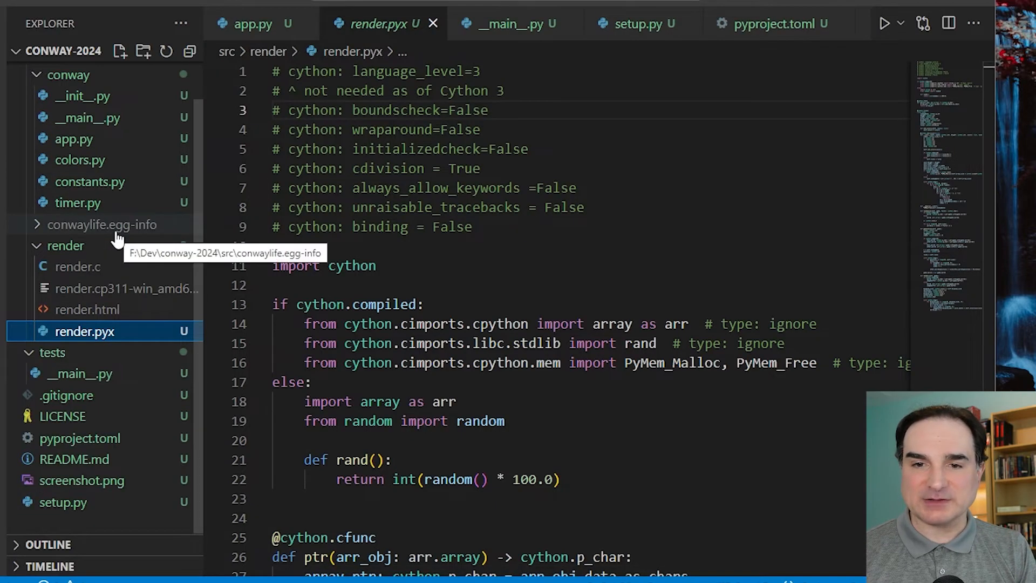
pyautogui.moveTo(89, 502)
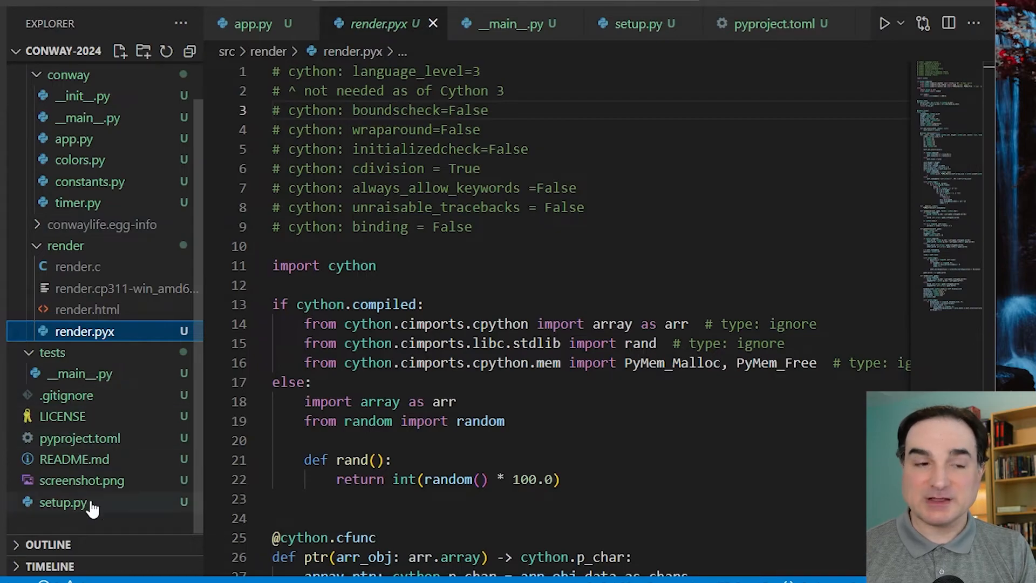
# Open pyproject.toml from the Explorer sidebar.
pyautogui.click(81, 438)
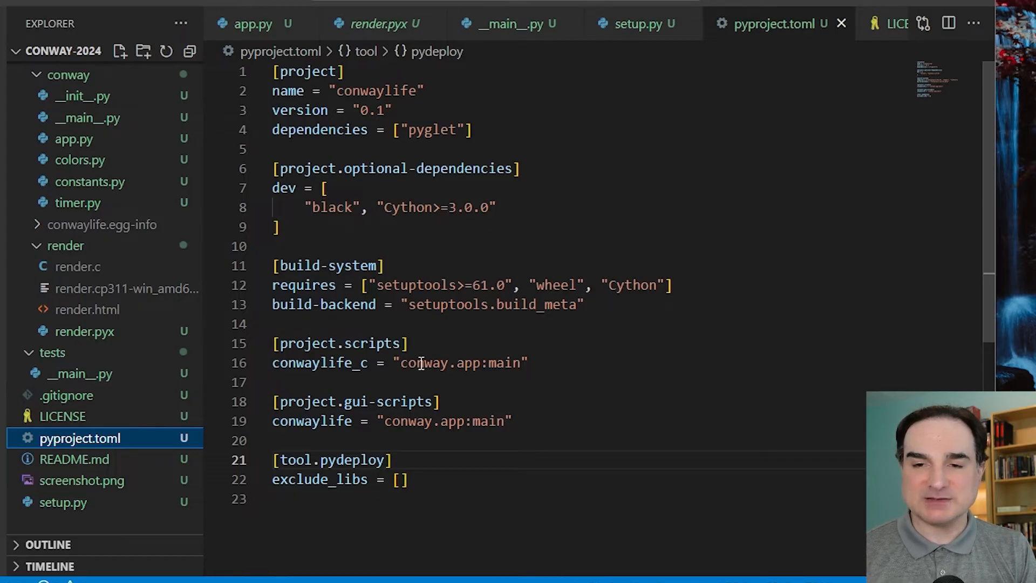
pyautogui.moveTo(405, 135)
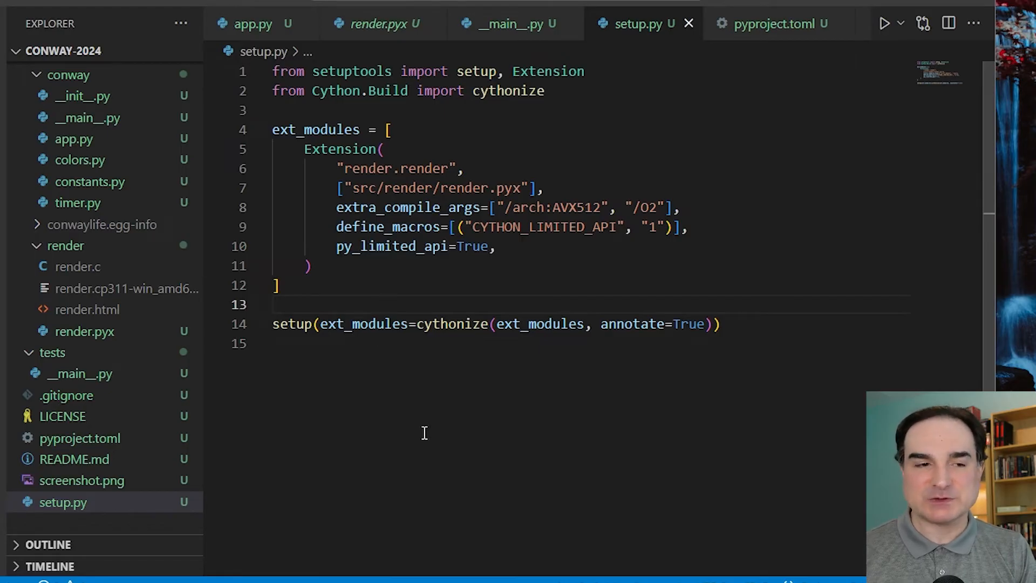
# Open .gitignore and highlight its first ignore patterns.
pyautogui.click(65, 395)
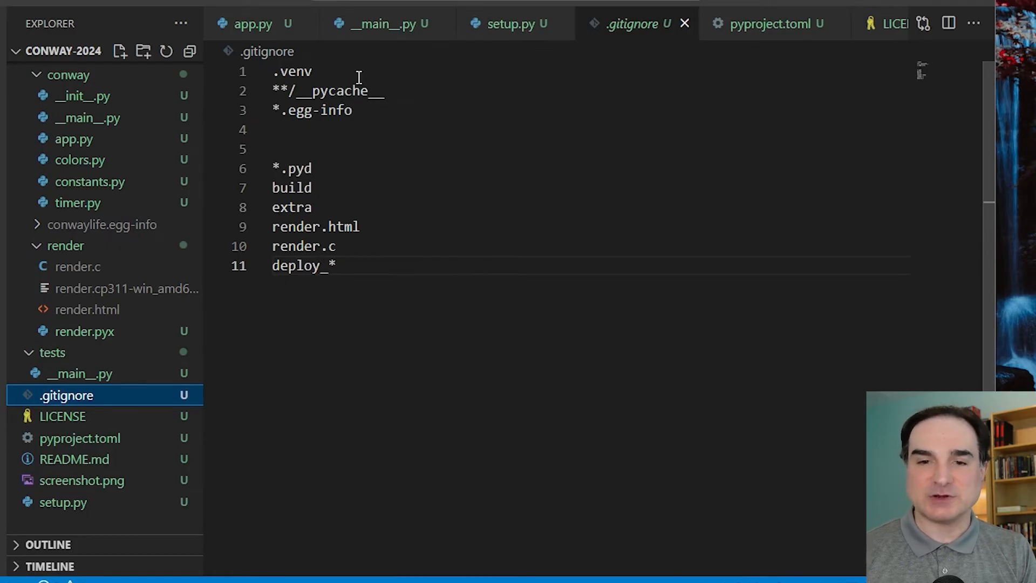
pyautogui.doubleClick(292, 71)
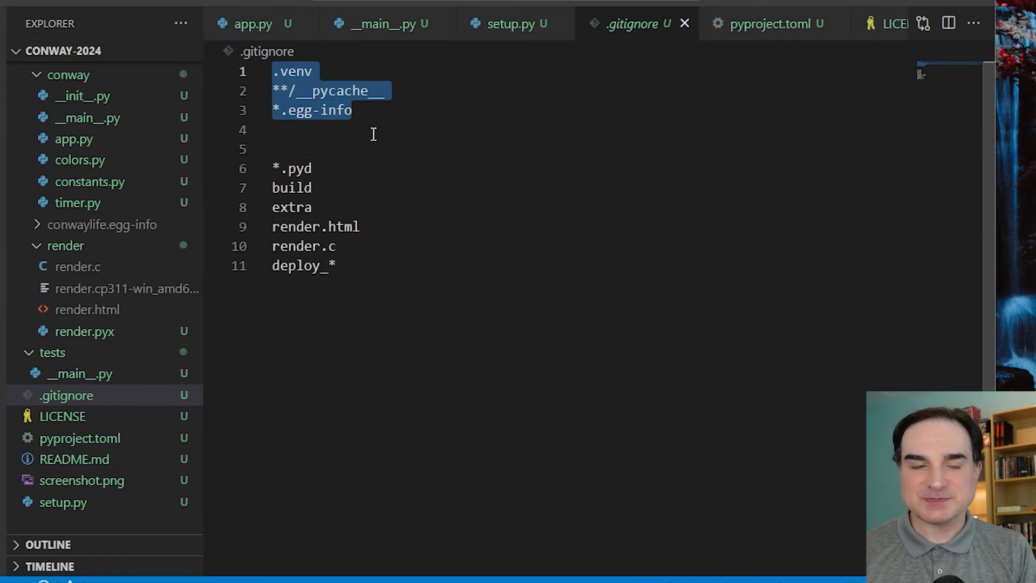
pyautogui.moveTo(357, 165)
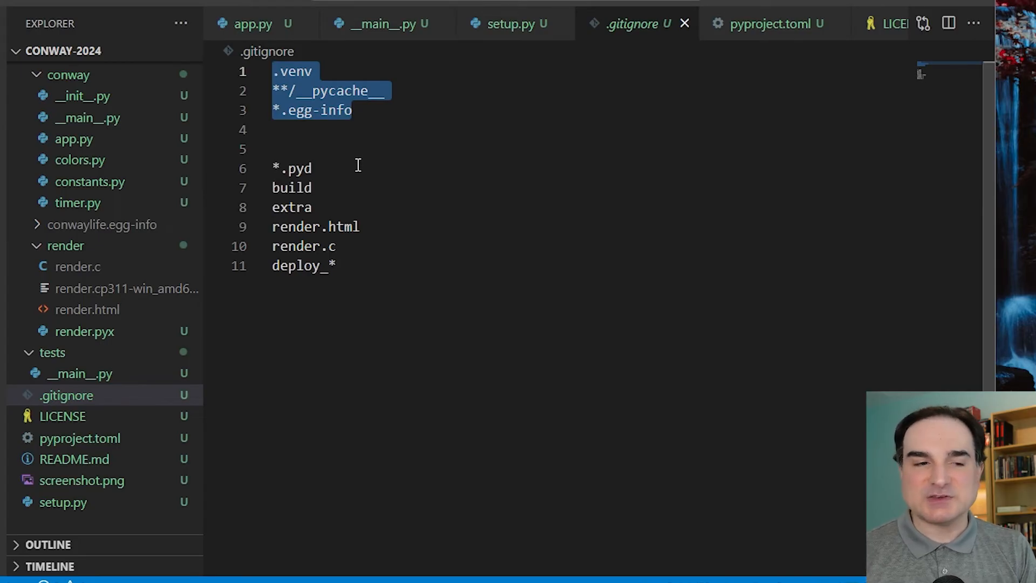
# Open README.md from the Explorer sidebar.
pyautogui.click(74, 459)
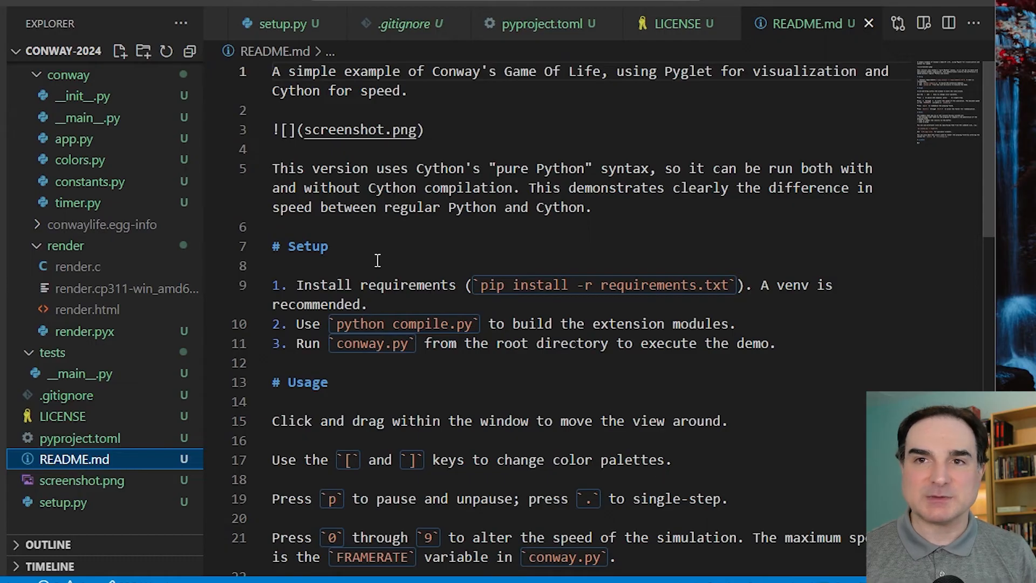
pyautogui.moveTo(384, 258)
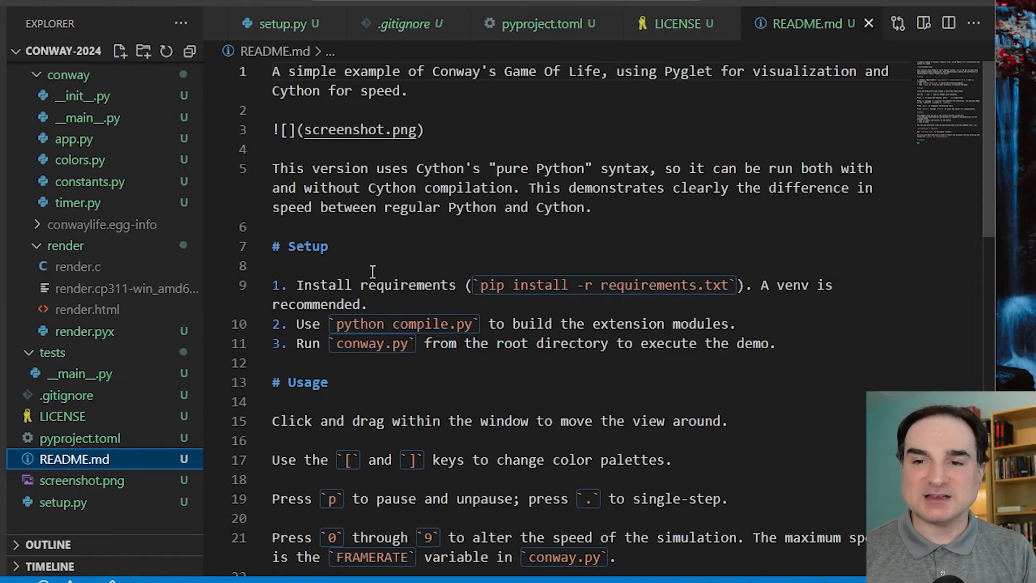
# Open the LICENSE file showing the MIT License terms.
pyautogui.click(675, 23)
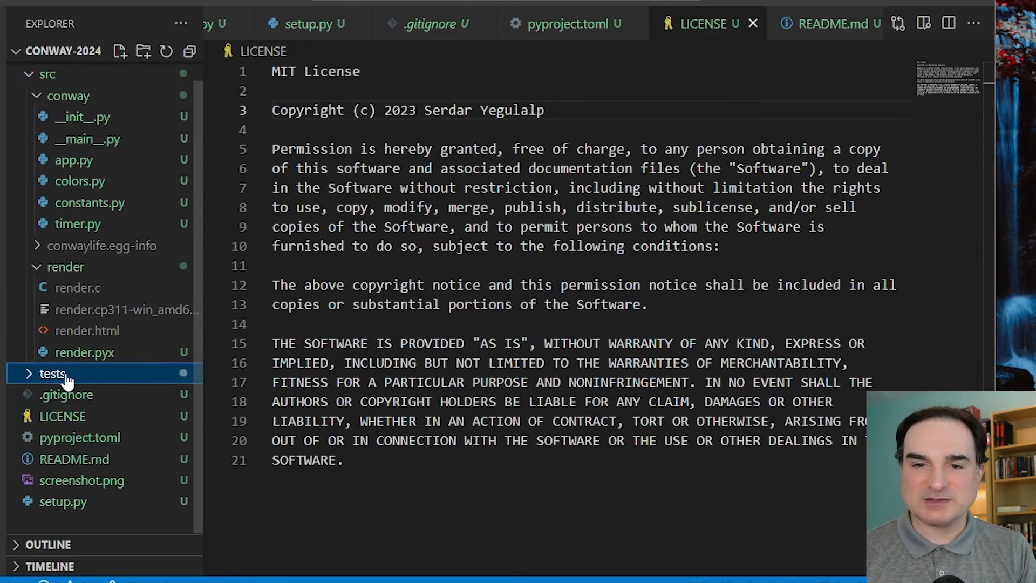
# Expand the tests folder and run 'py -m tests' in the terminal.
pyautogui.click(51, 373)
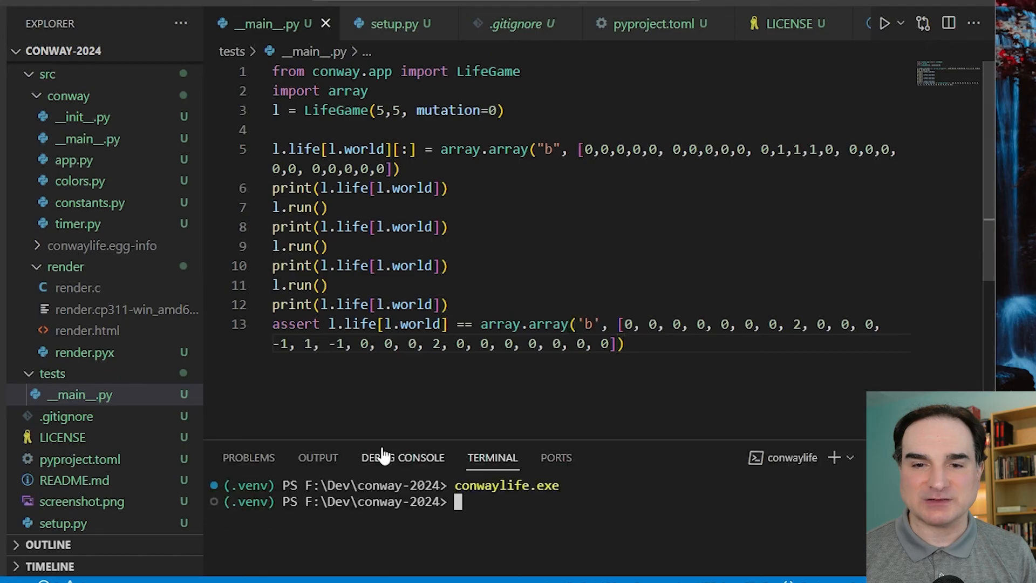
pyautogui.write('py -m')
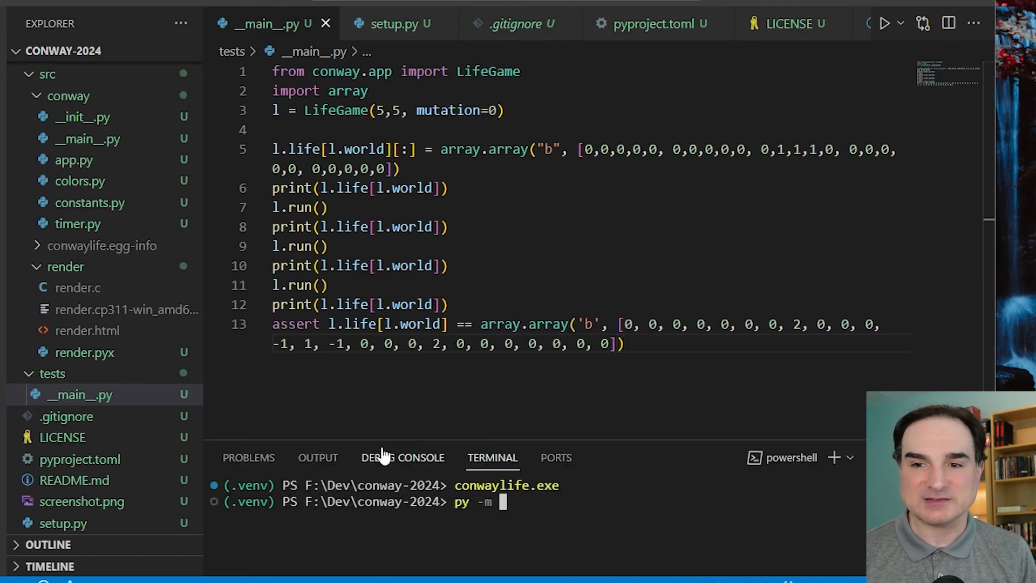
pyautogui.press('Enter')
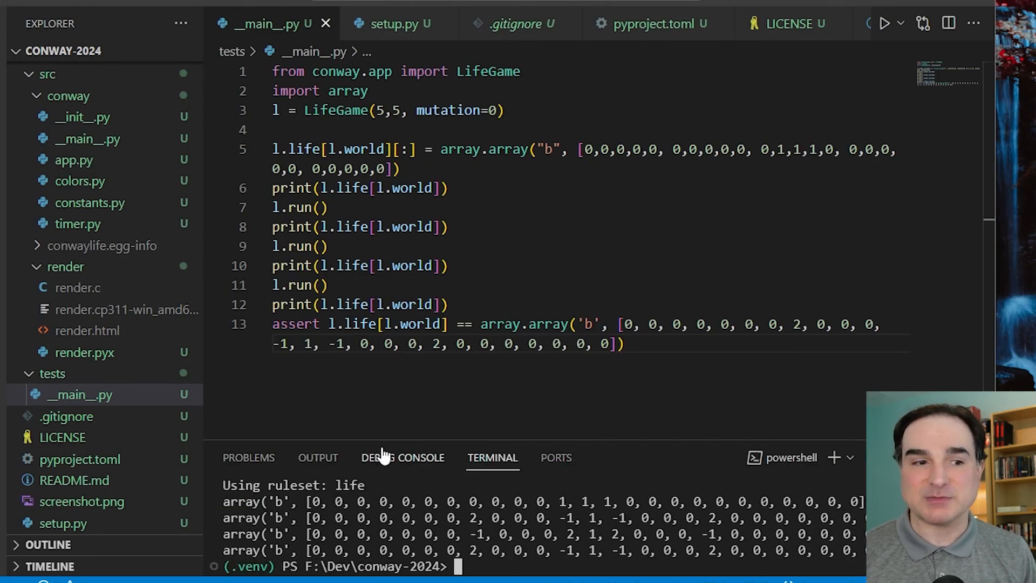